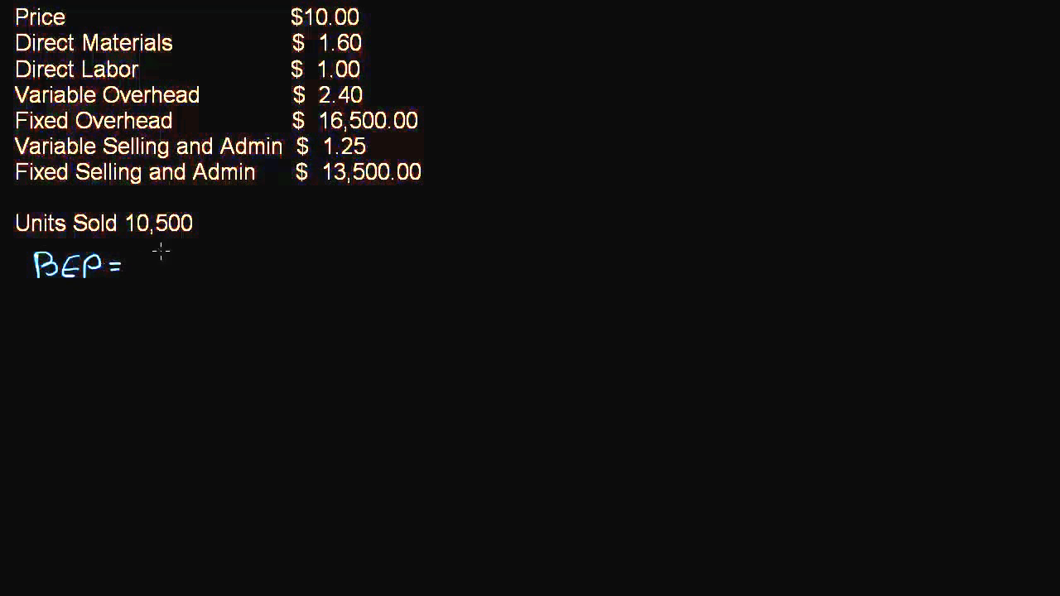
pyautogui.write('P')
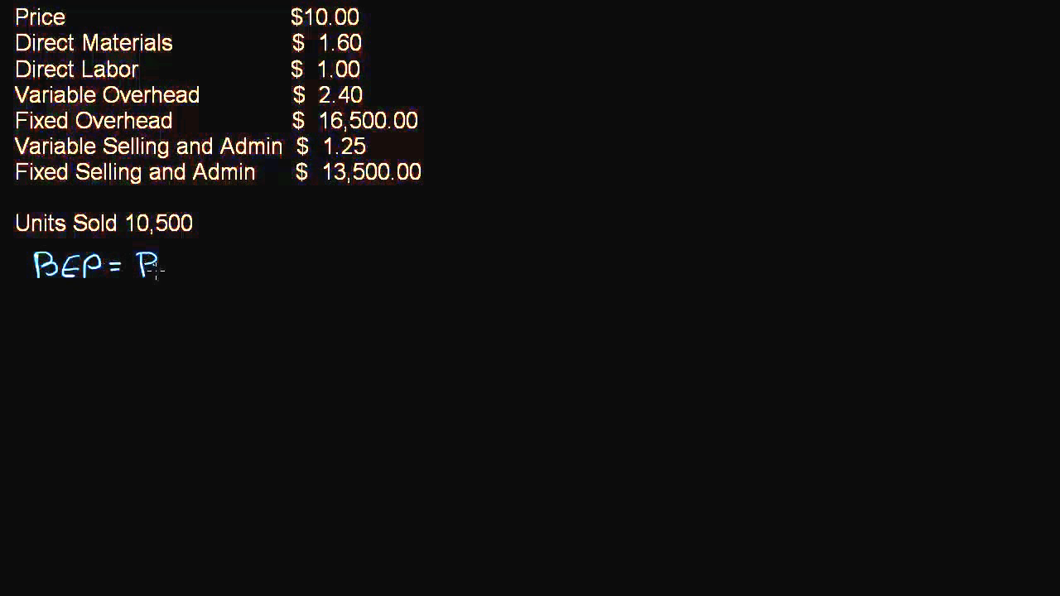
pyautogui.write('Profit is 0')
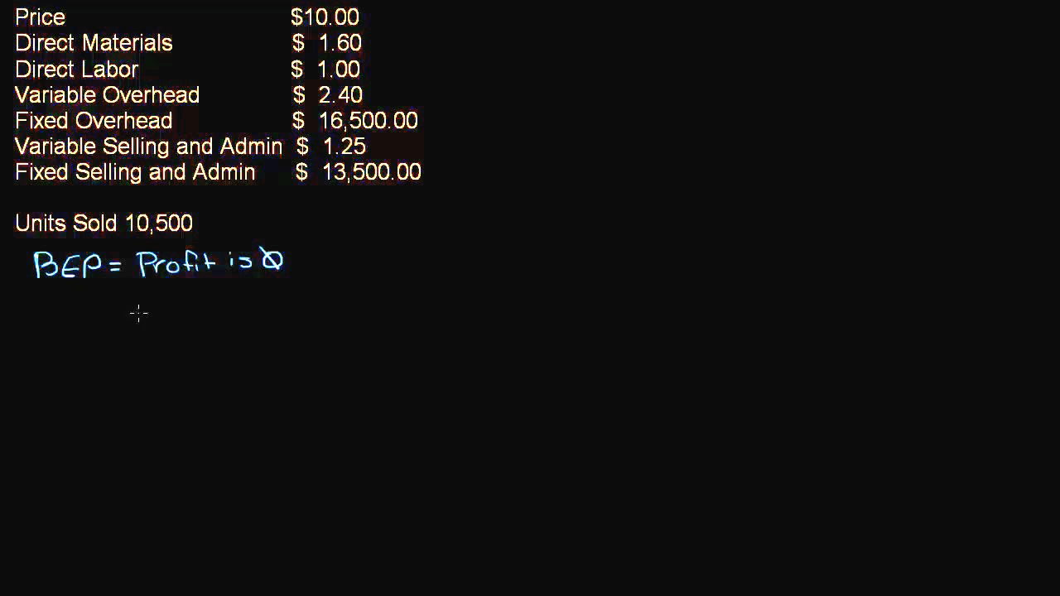
pyautogui.moveTo(118, 317)
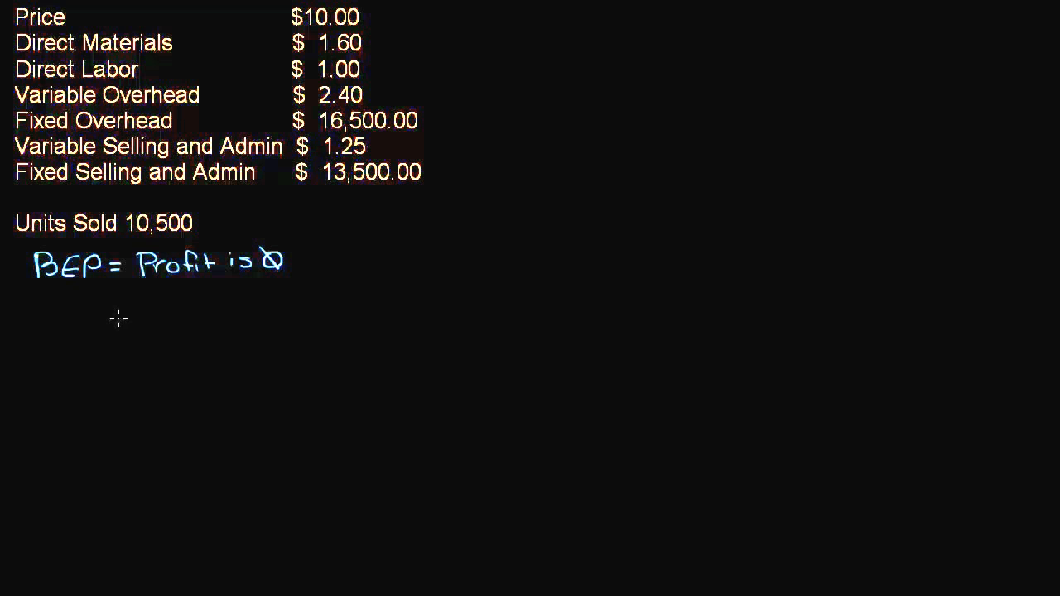